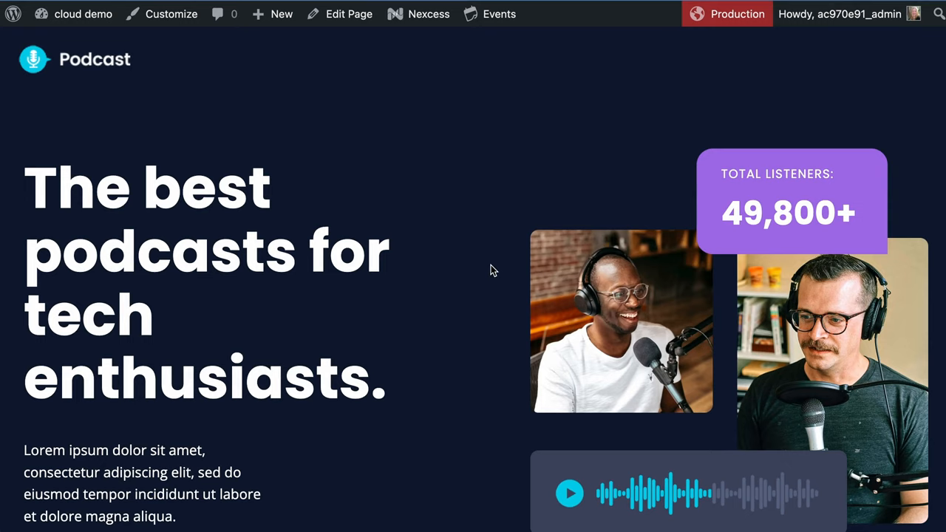
mouse_move(473, 216)
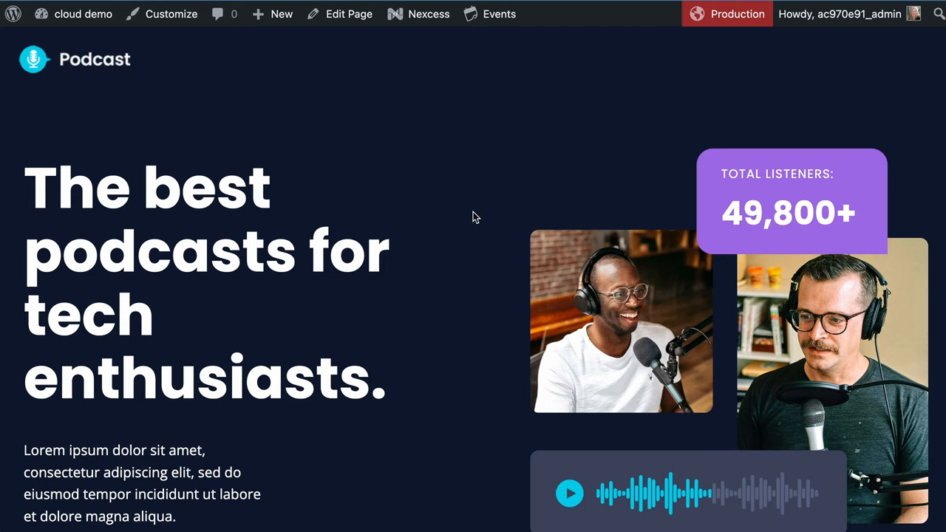
mouse_move(341, 74)
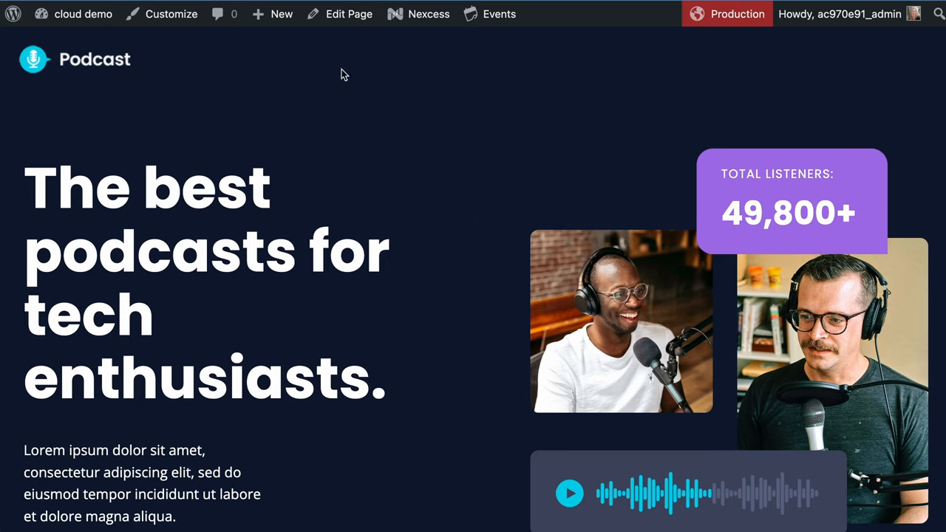
Create a new blank post from the admin bar's + New menu
left_click(281, 14)
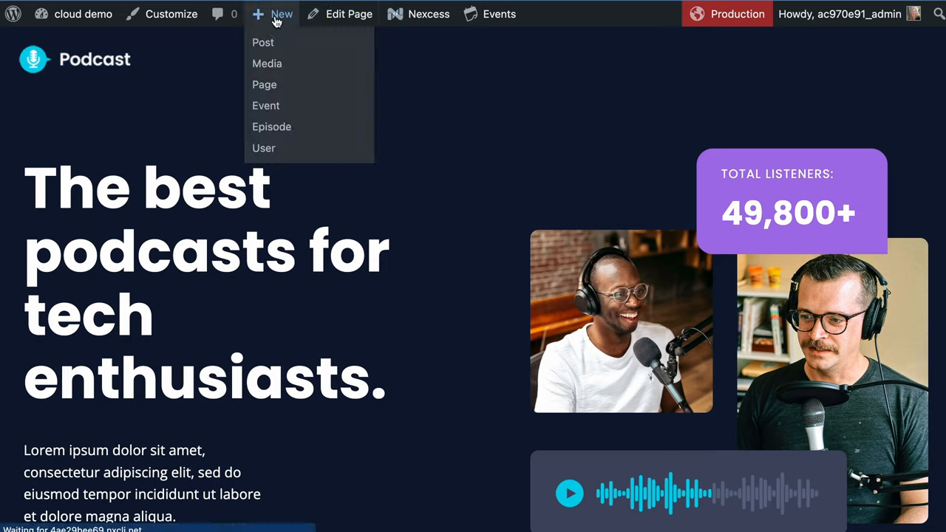
left_click(262, 42)
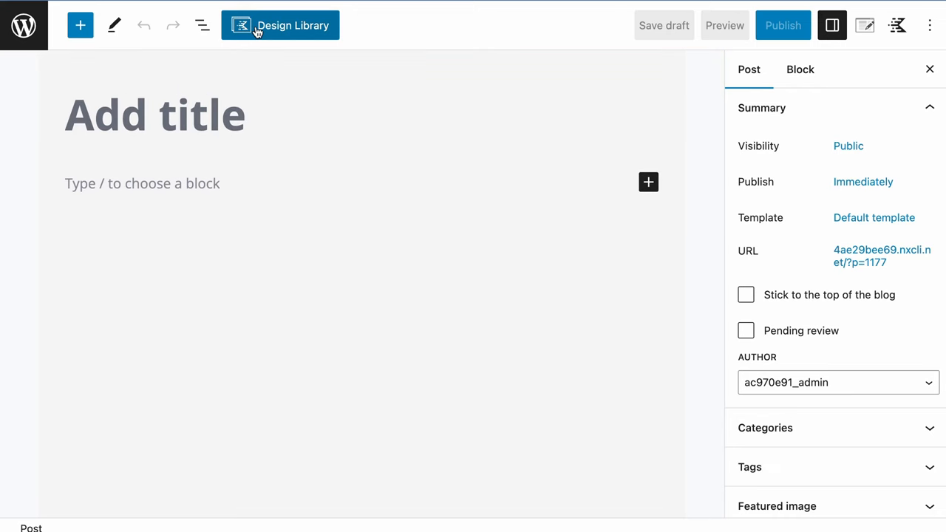
Open the Kadence Design Library, browse Hero, Columns and Media and Text, then select search
left_click(280, 25)
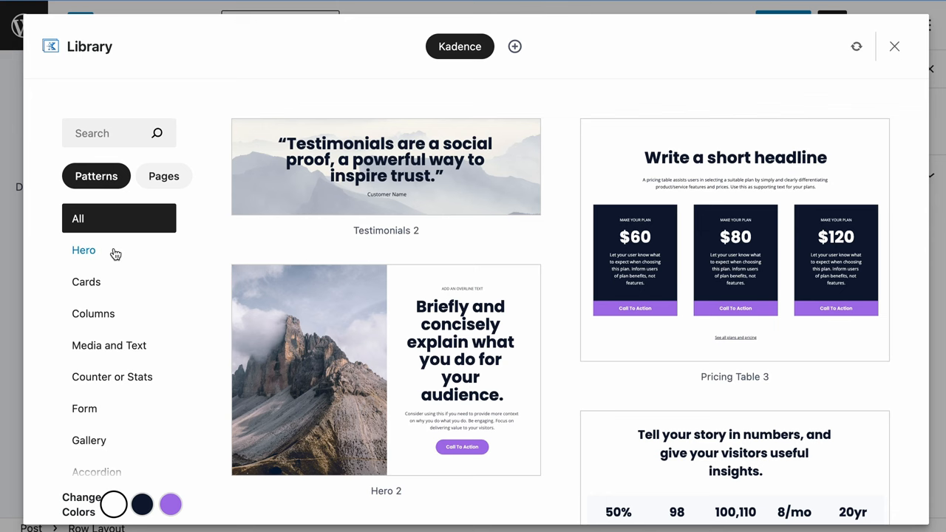
left_click(83, 250)
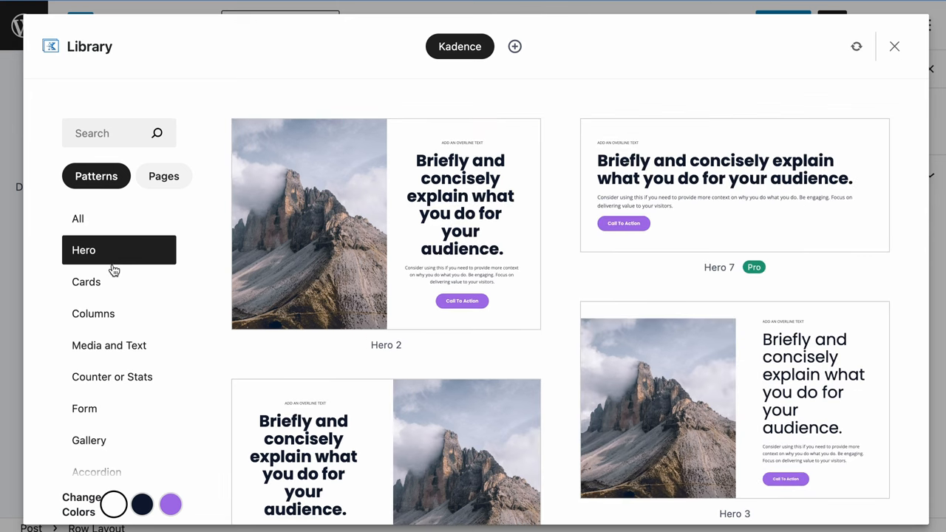
left_click(93, 313)
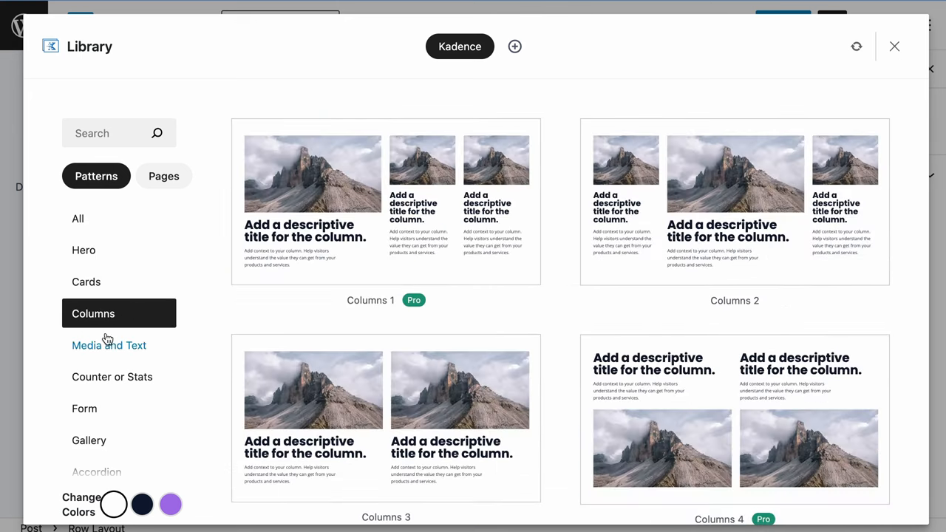
left_click(108, 345)
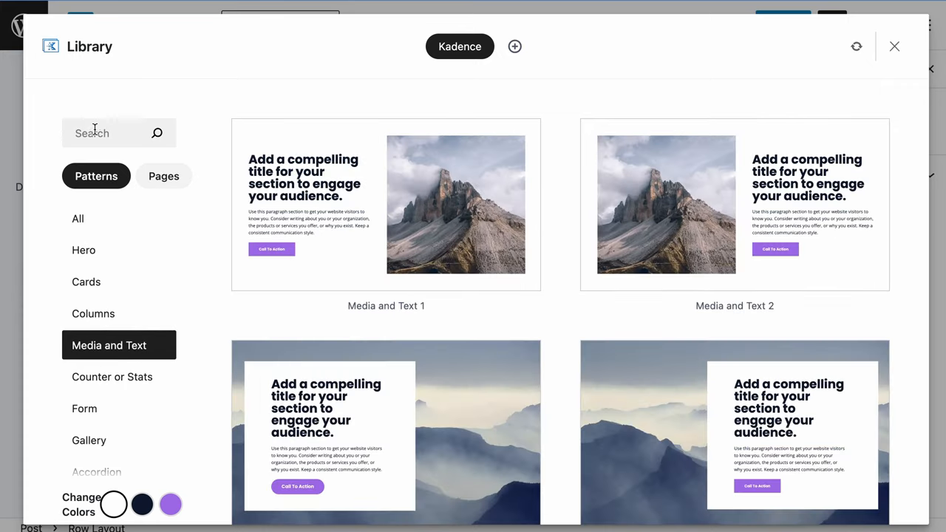
left_click(119, 133)
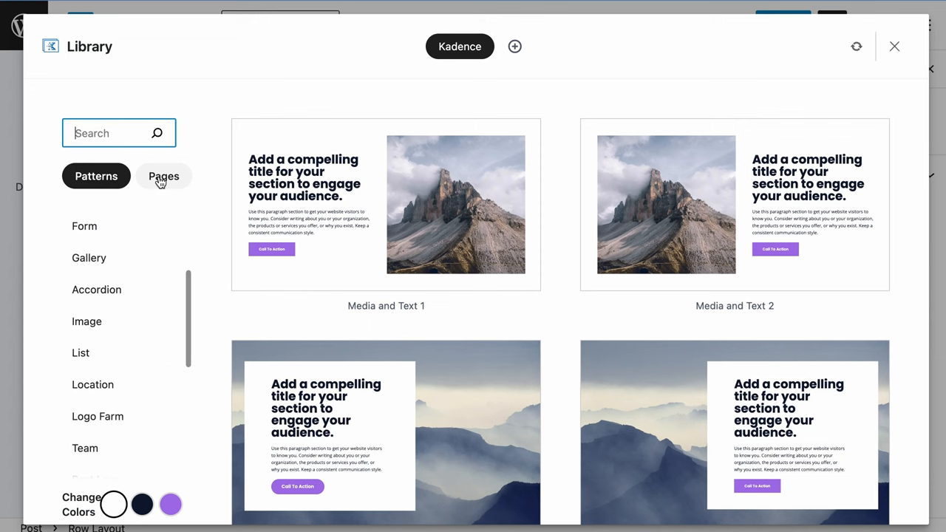
left_click(163, 176)
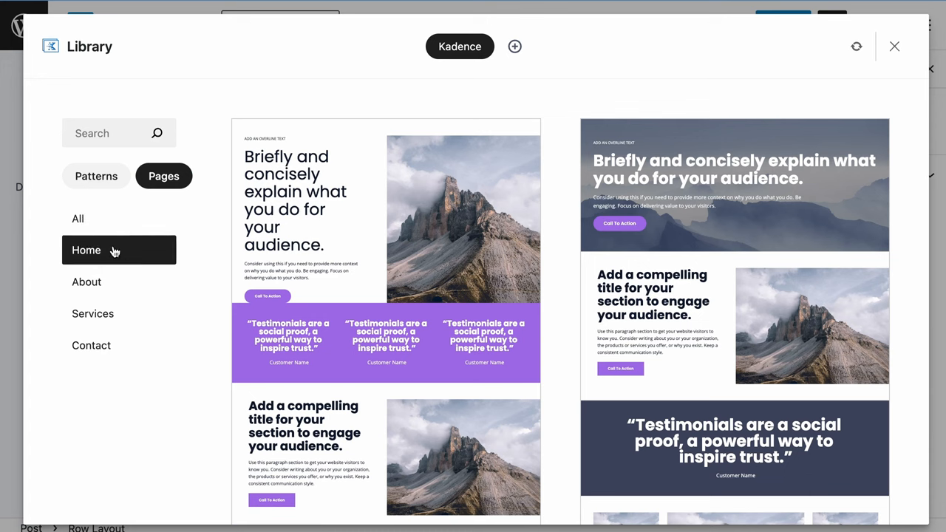
left_click(86, 281)
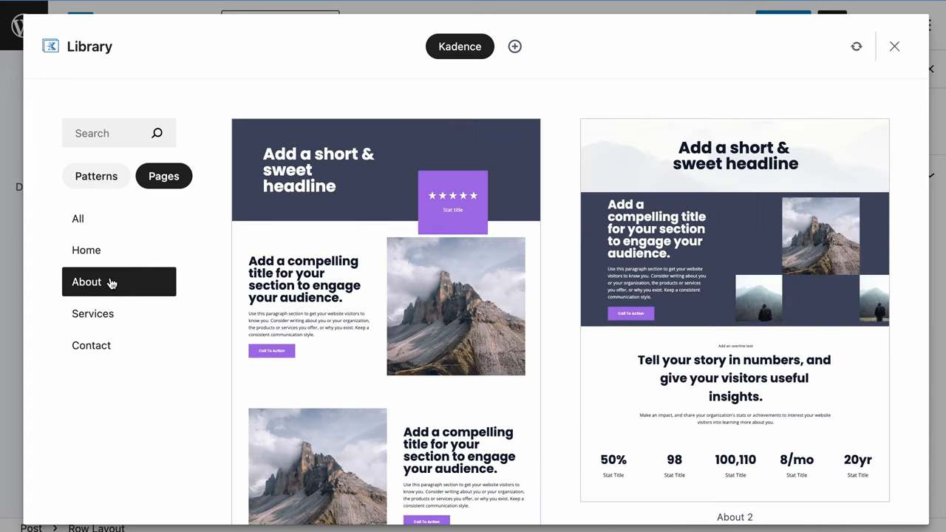
left_click(93, 313)
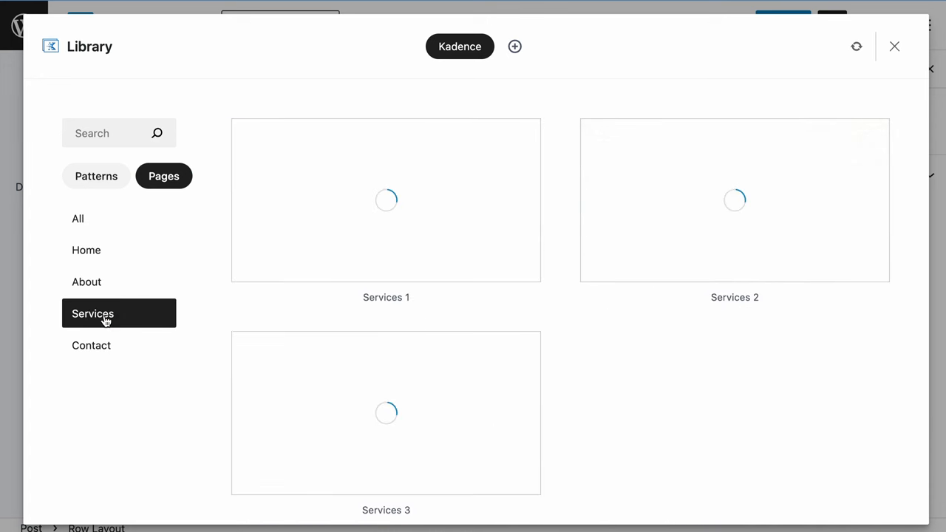
left_click(91, 345)
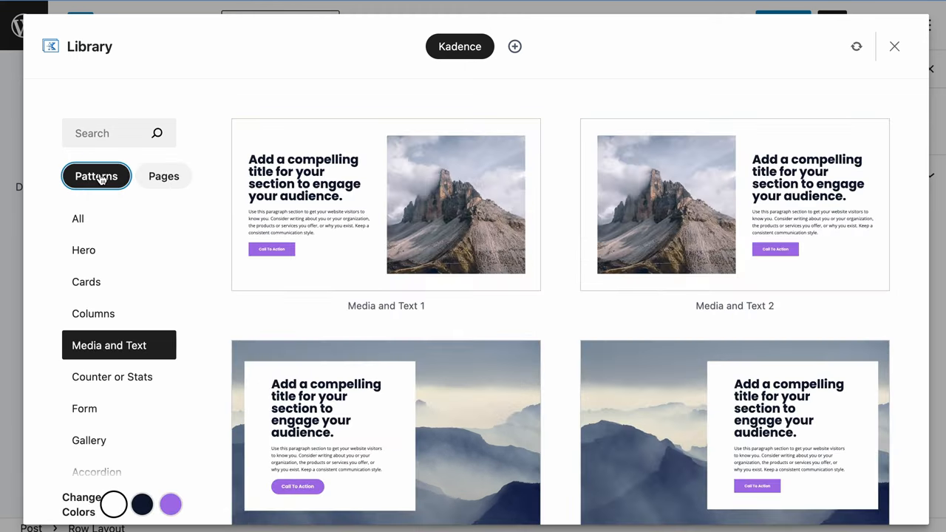
scroll("down", 3)
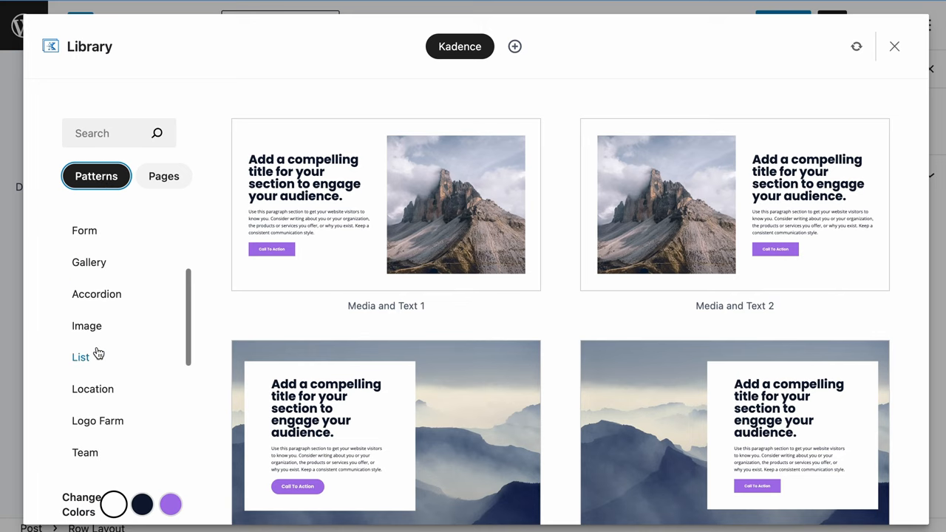
scroll("down", 3)
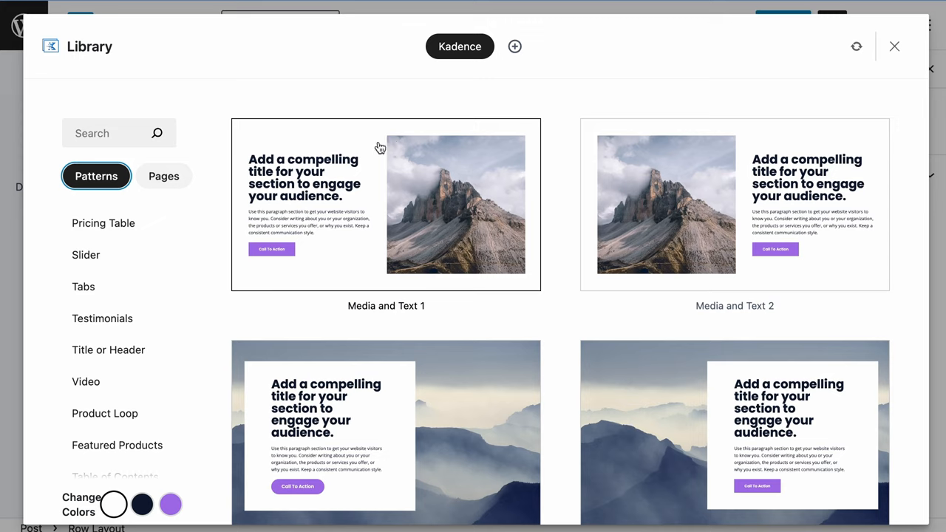
mouse_move(372, 161)
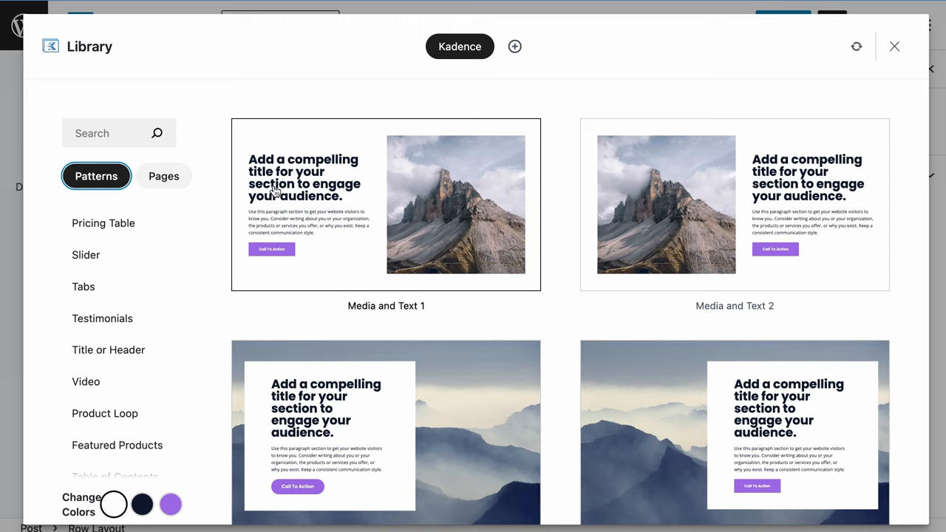
mouse_move(406, 244)
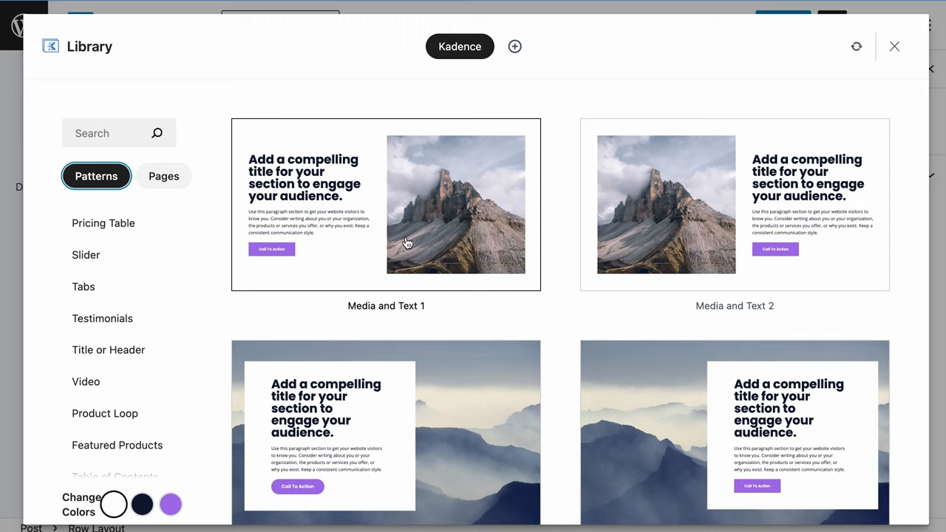
mouse_move(405, 248)
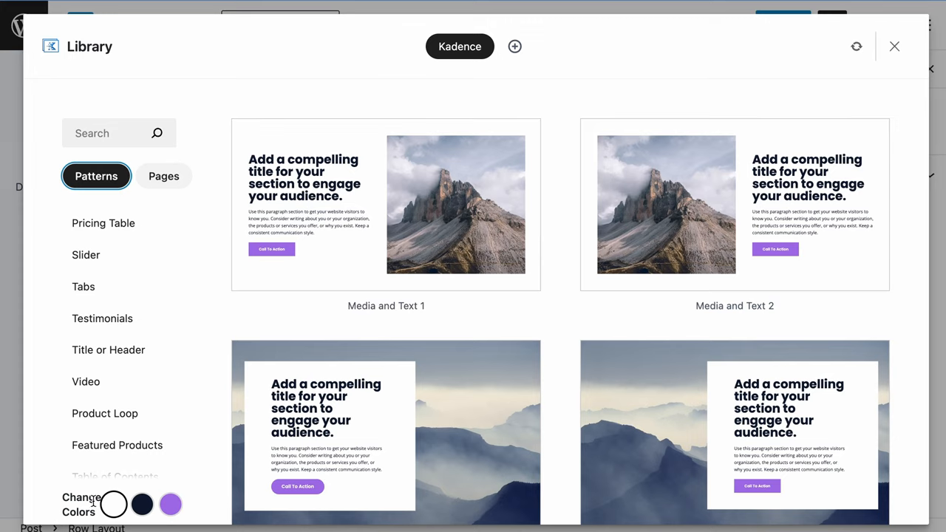
mouse_move(142, 504)
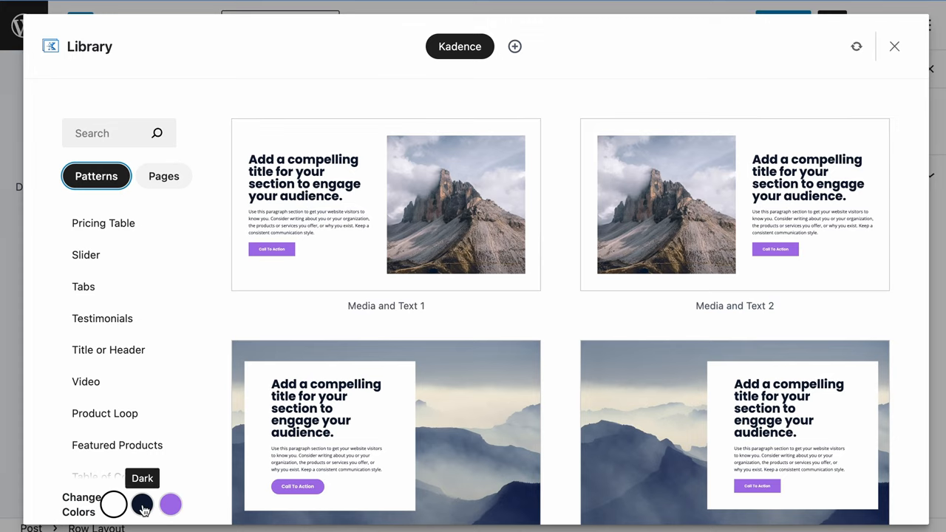
Preview the library patterns in the Dark scheme, then the purple Highlight scheme
left_click(141, 503)
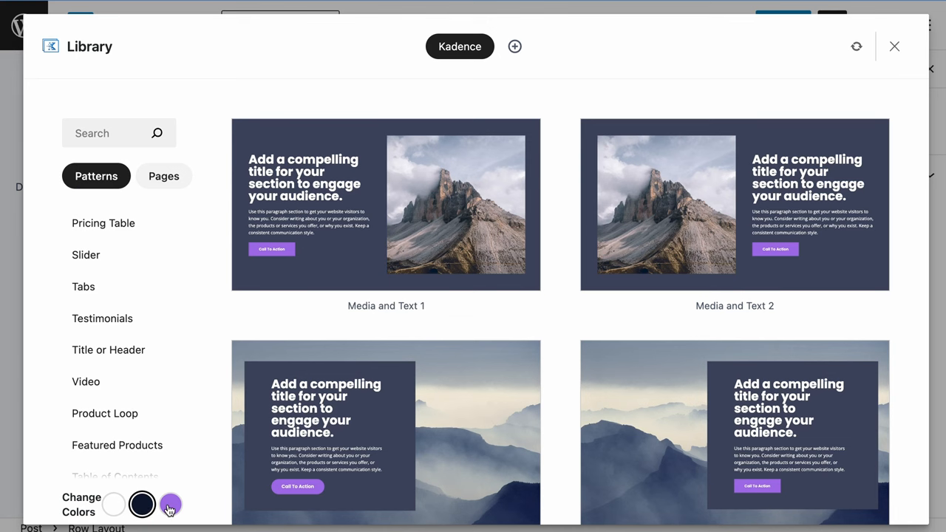
mouse_move(170, 504)
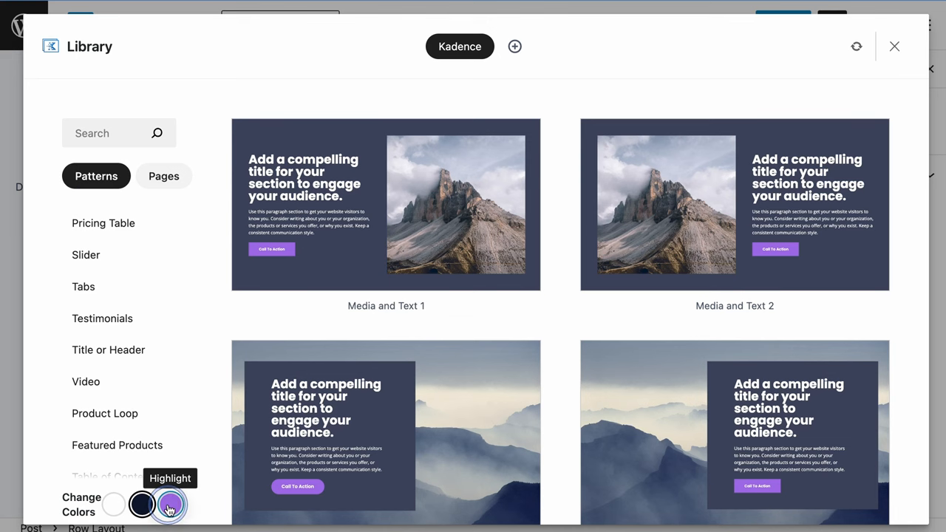
left_click(170, 504)
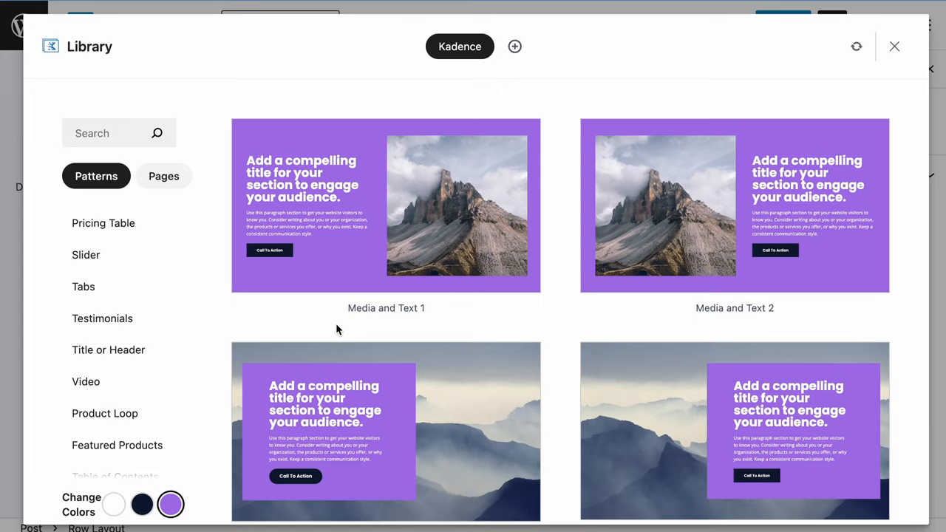
mouse_move(210, 287)
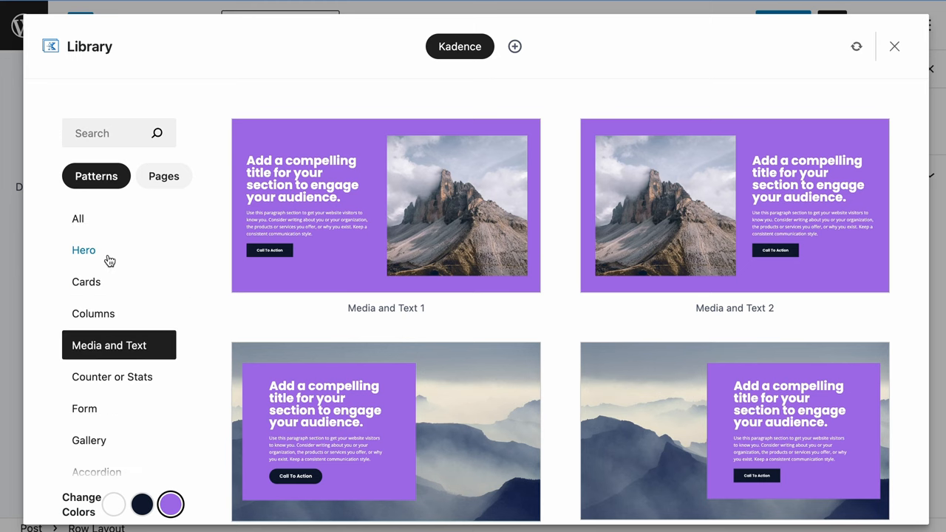
Insert the dark-scheme Hero 1 pattern, with headline and mountain photo, into the post
left_click(84, 250)
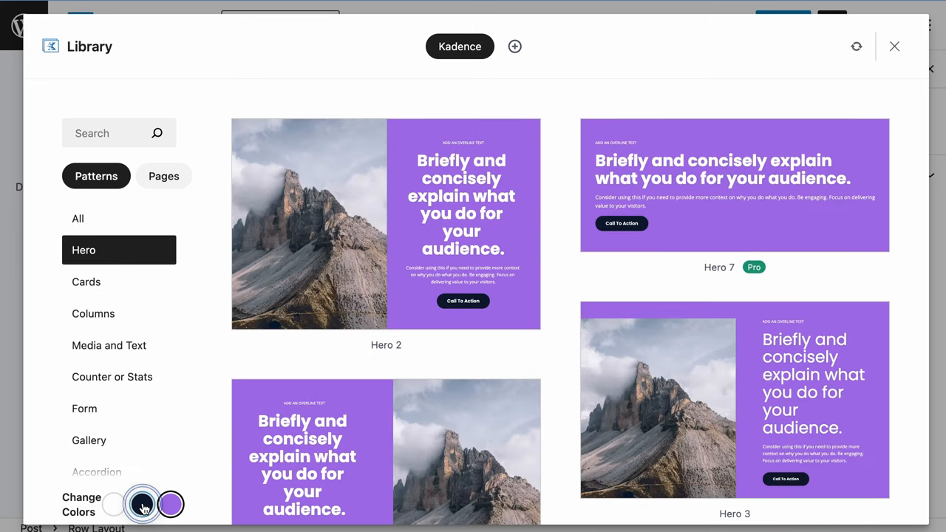
left_click(142, 504)
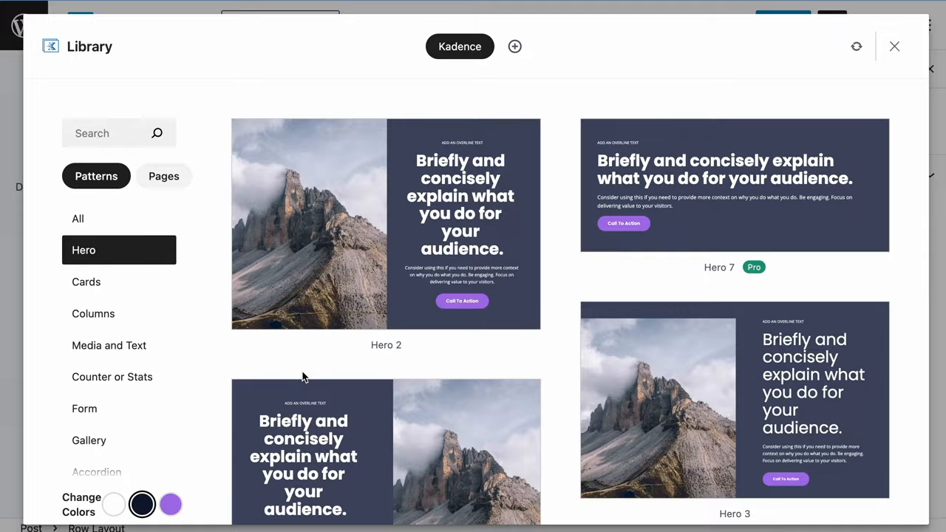
scroll("down", 3)
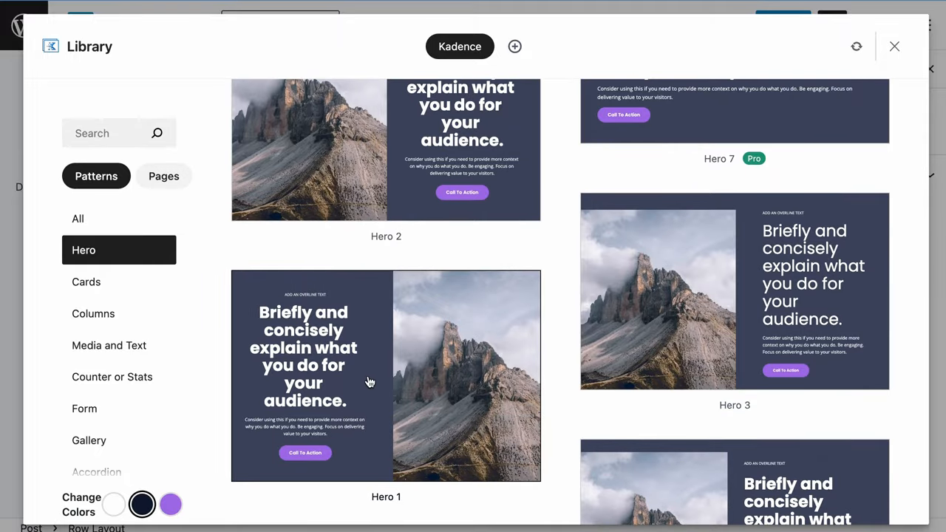
left_click(304, 382)
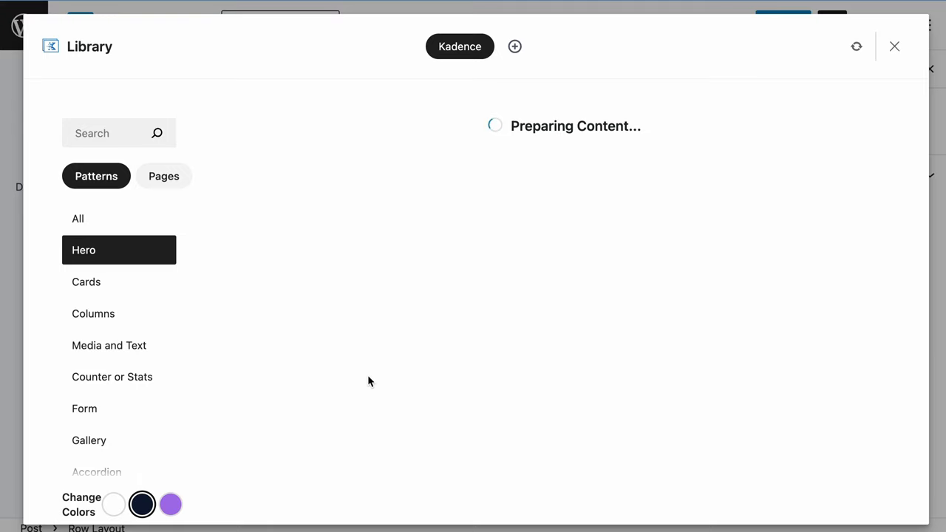
left_click(894, 46)
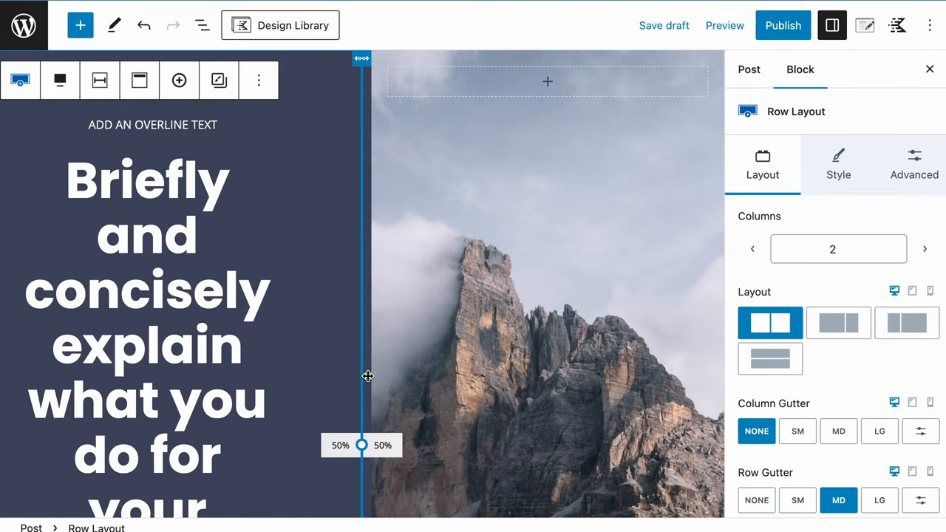
Reopen the Design Library and scroll through to the Logo Farm patterns
left_click(280, 25)
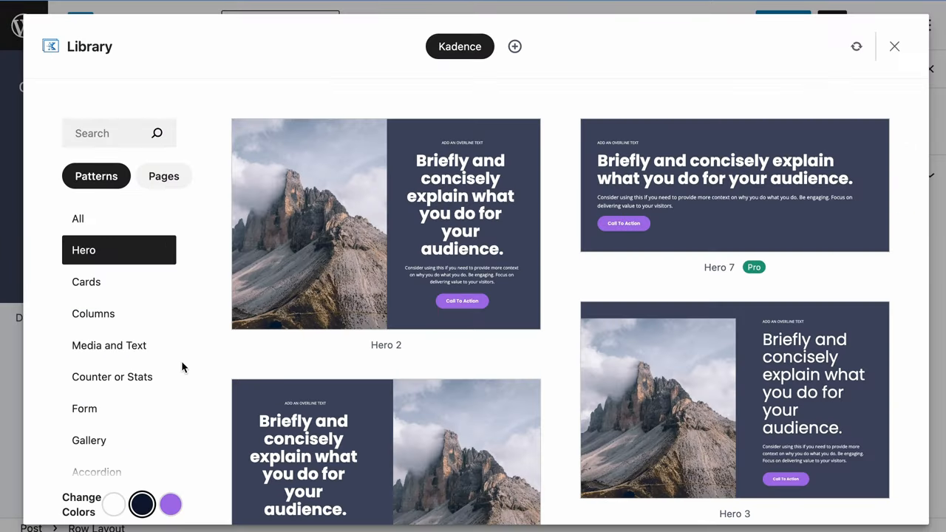
scroll("down", 3)
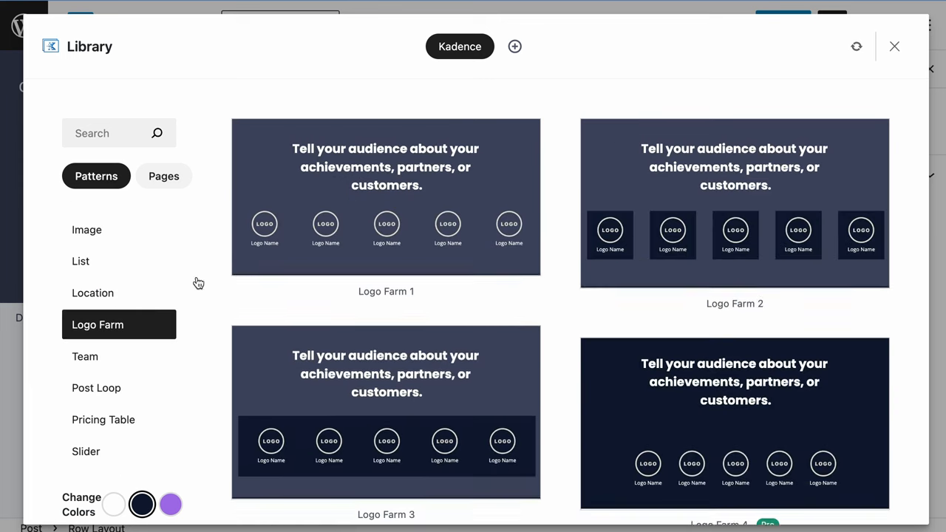
scroll("down", 3)
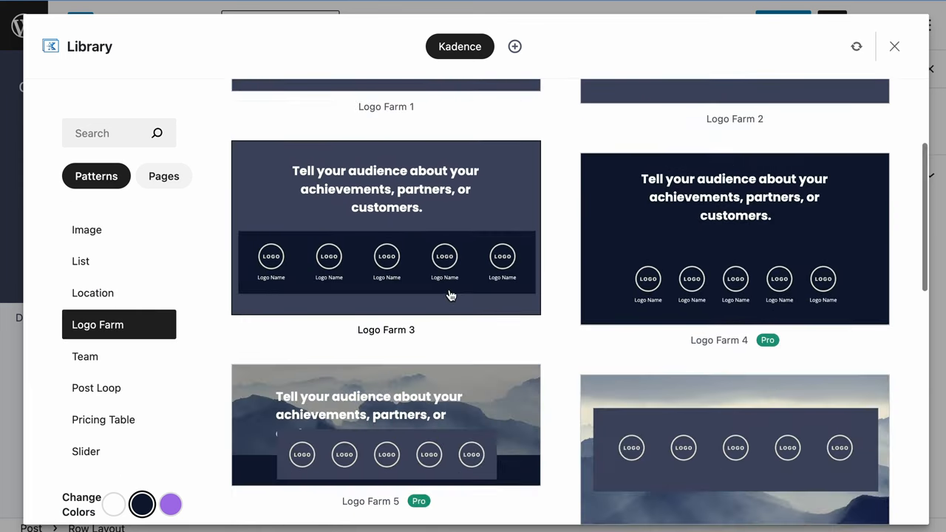
scroll("down", 3)
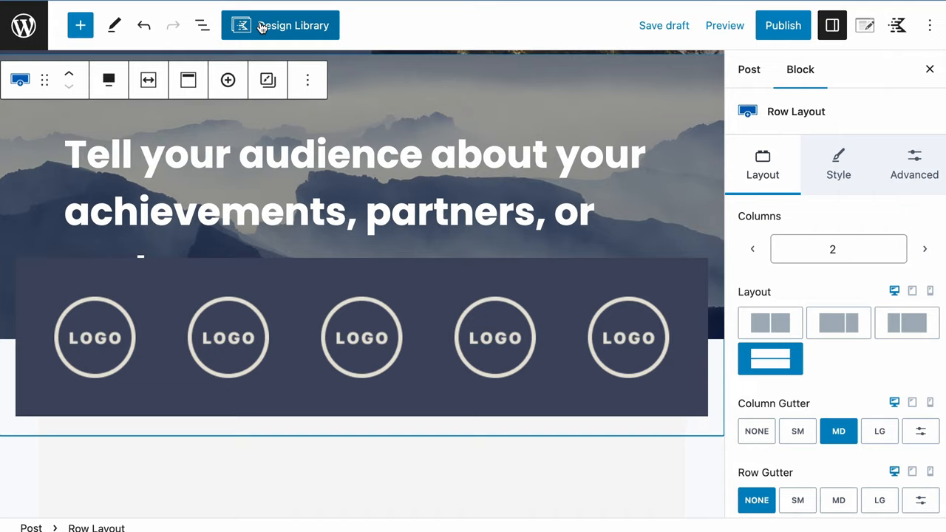
Insert the Accordion 3 pattern from the Accordion category below the Logo Farm section
left_click(279, 25)
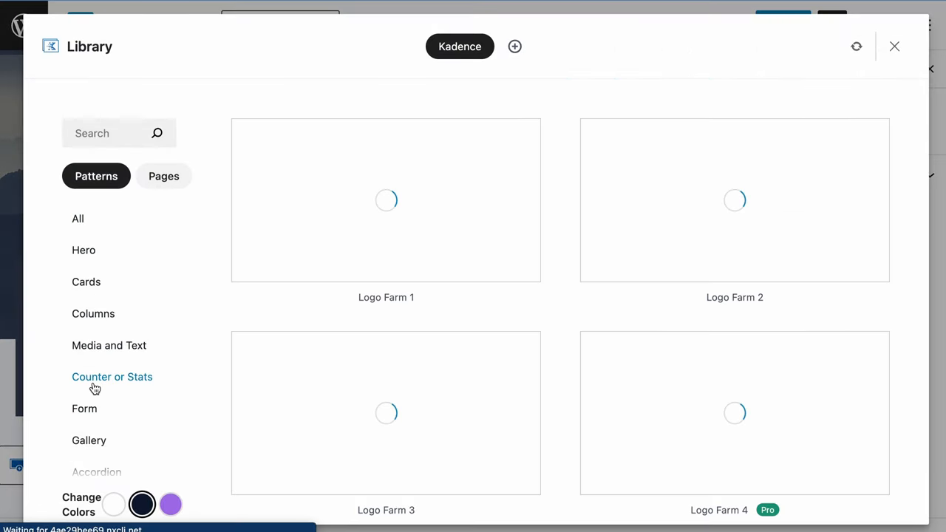
left_click(96, 288)
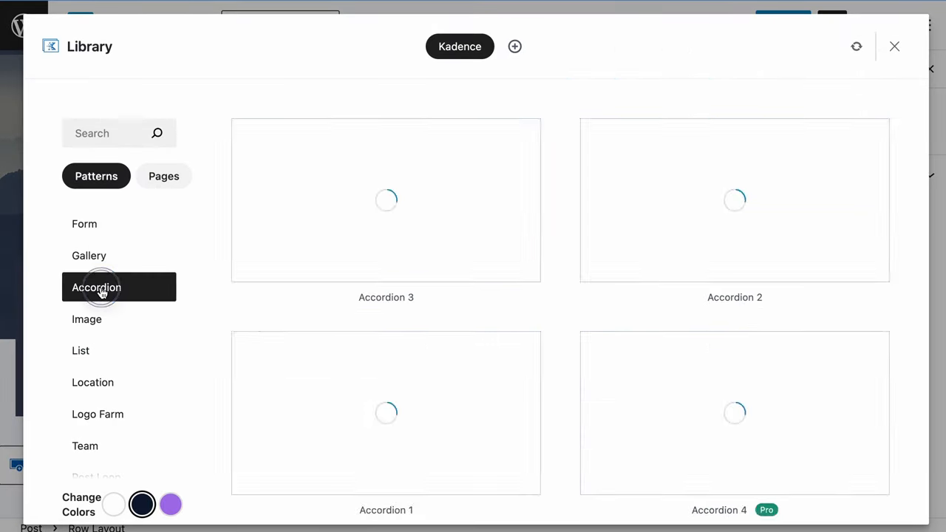
left_click(97, 288)
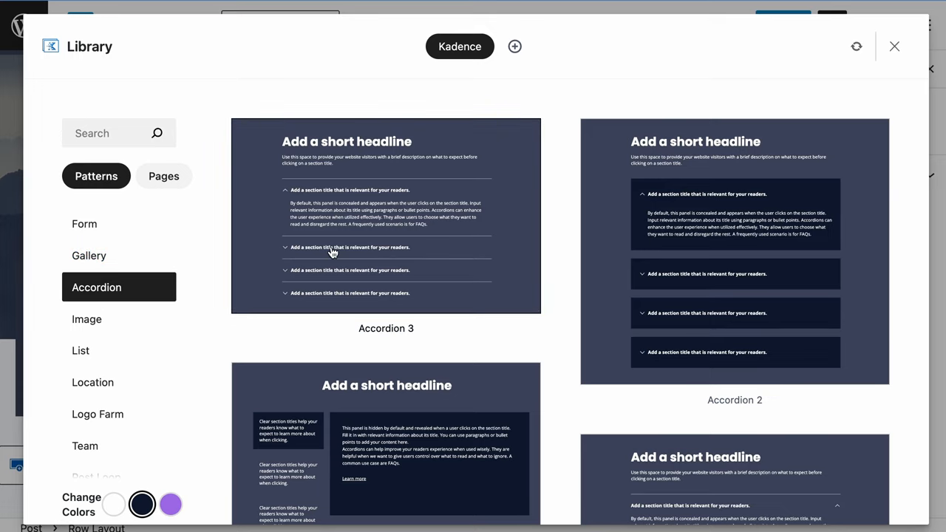
mouse_move(401, 226)
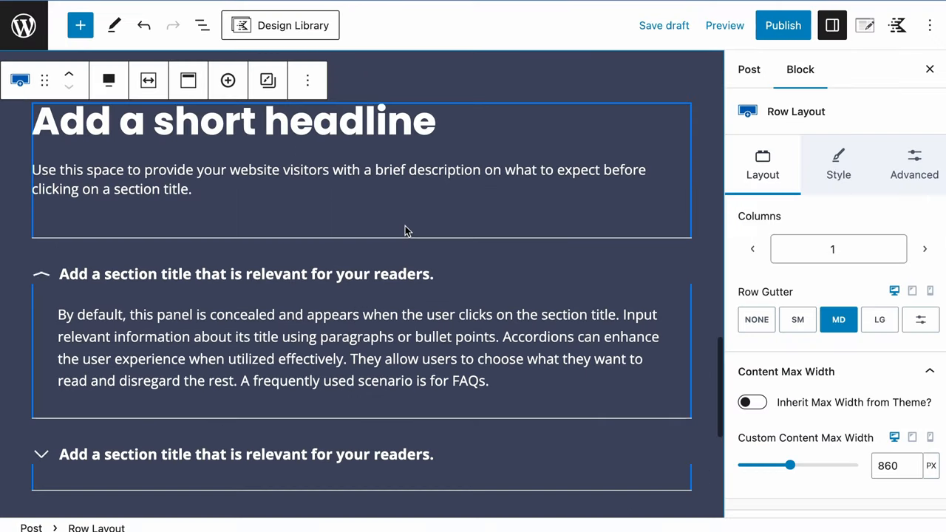
left_click(41, 274)
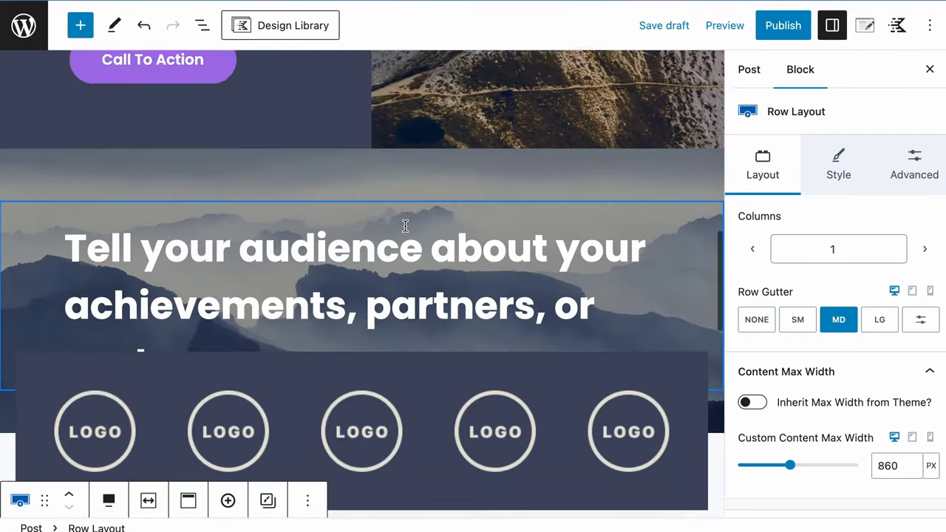
scroll("down", 3)
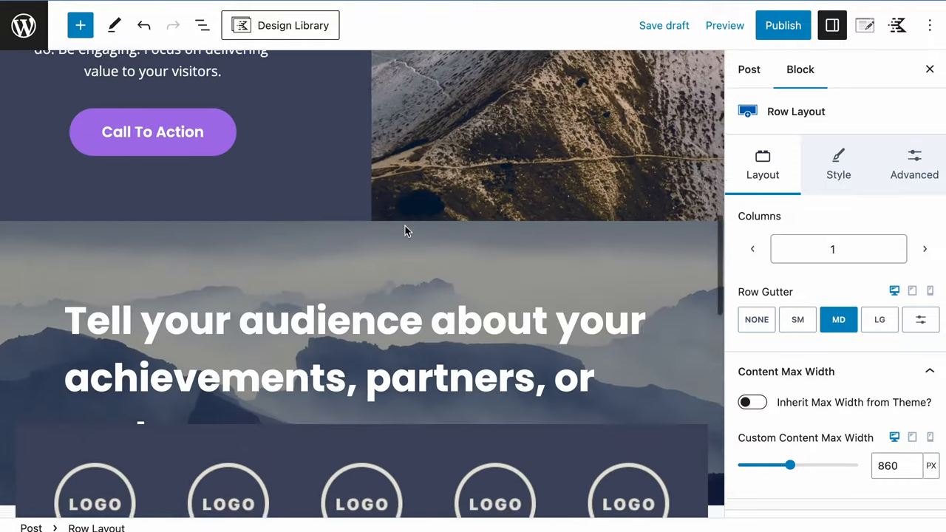
scroll("down", 3)
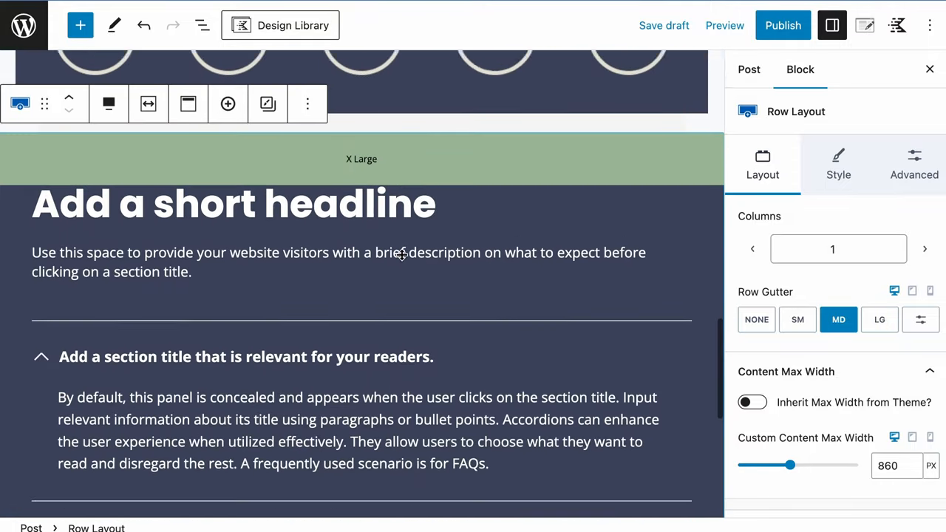
Insert a light-scheme Media and Text pattern with a mountain photo below the accordion
left_click(280, 25)
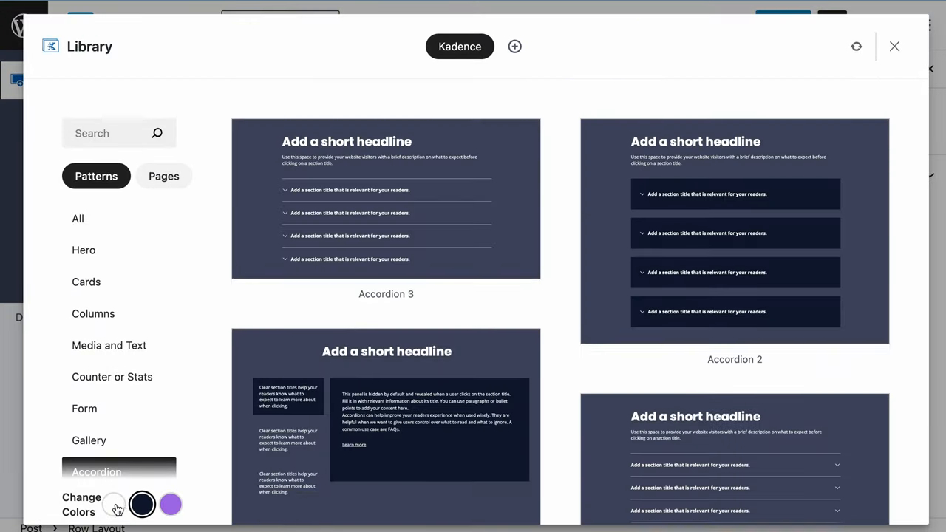
left_click(114, 504)
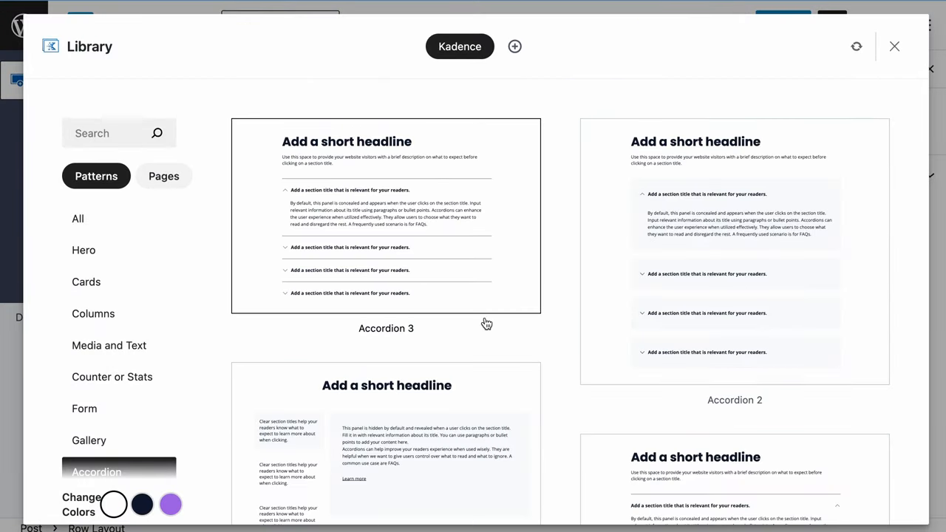
scroll("down", 3)
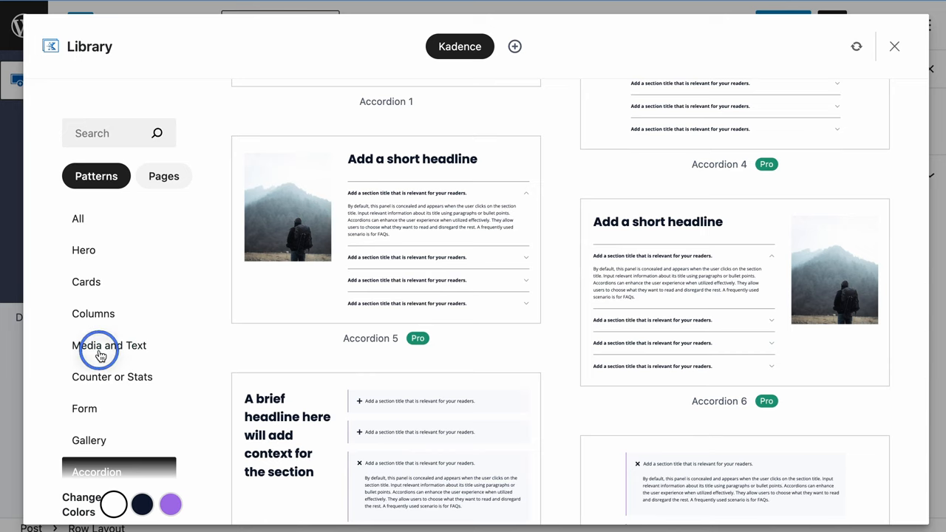
left_click(109, 345)
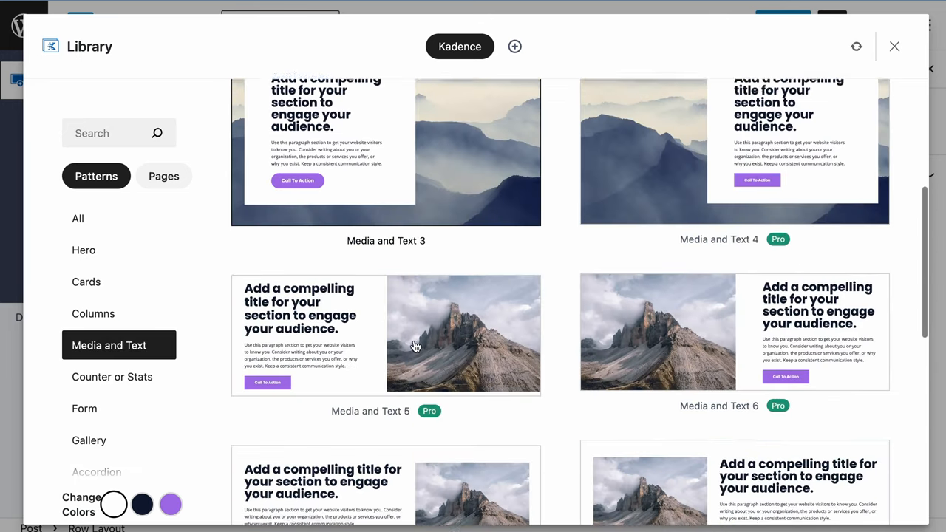
scroll("down", 3)
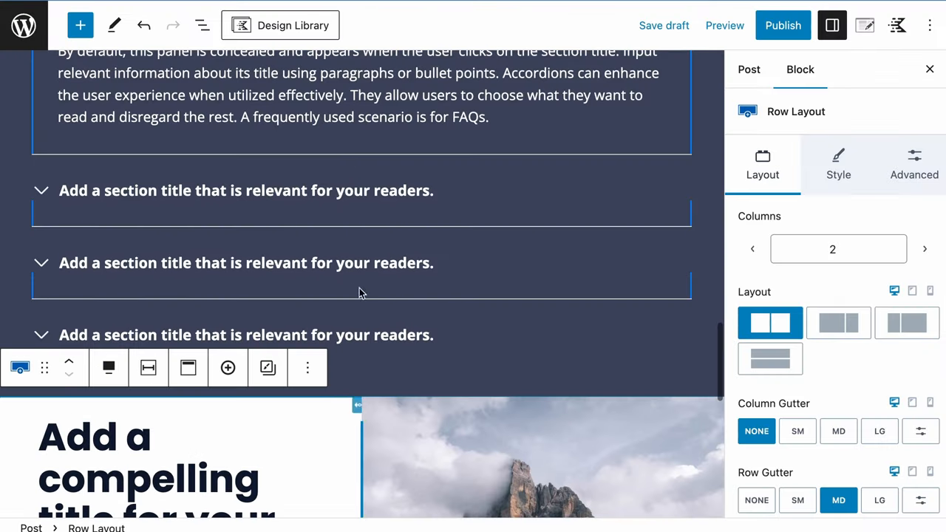
Scroll down through the post to review the logo row and accordion
scroll("down", 3)
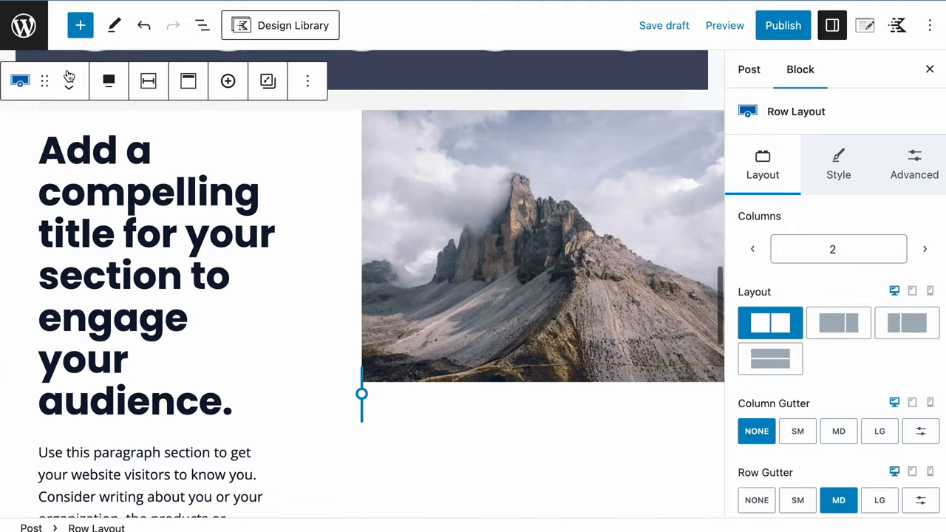
scroll("down", 3)
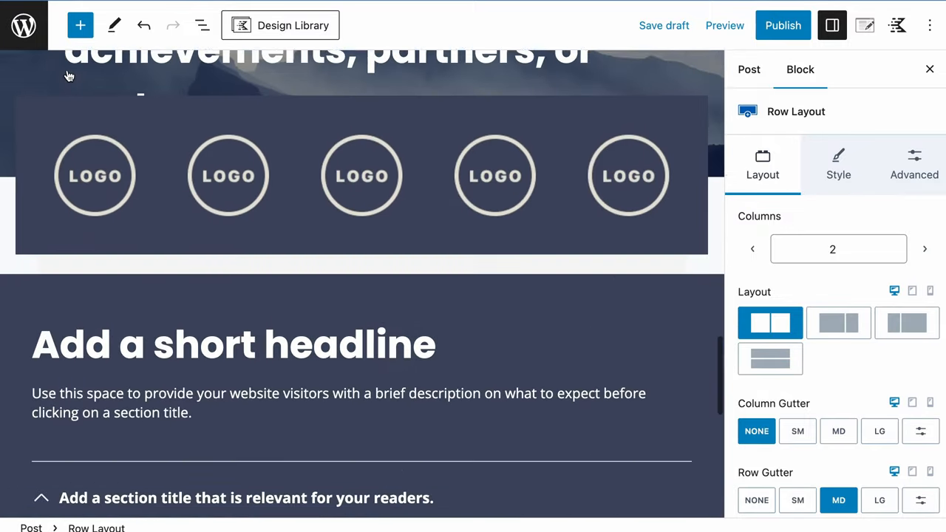
scroll("down", 3)
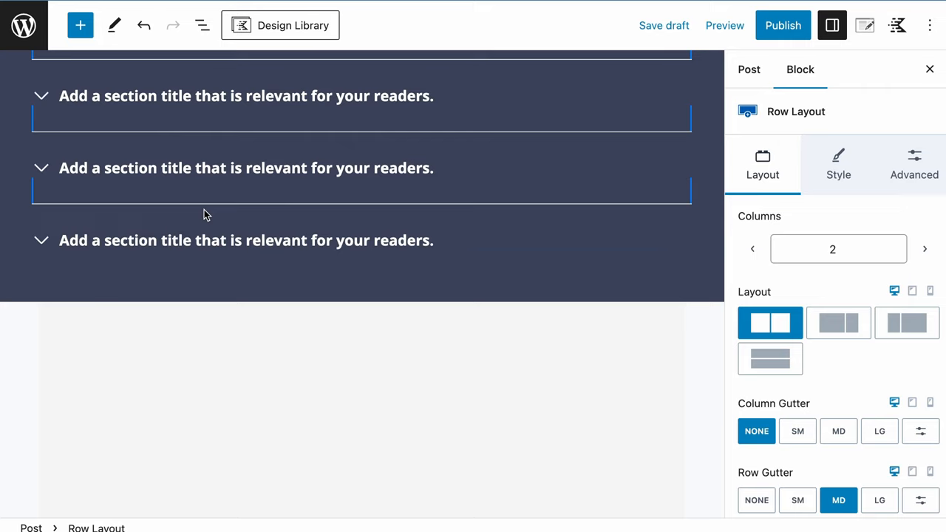
mouse_move(63, 63)
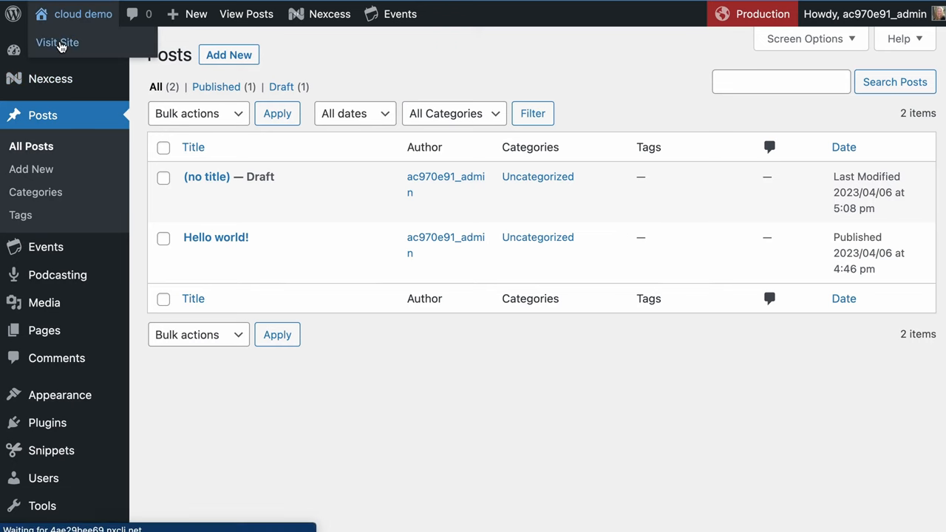
From the live site, open the Kadence Customizer's Colors panel showing the global palette
left_click(57, 42)
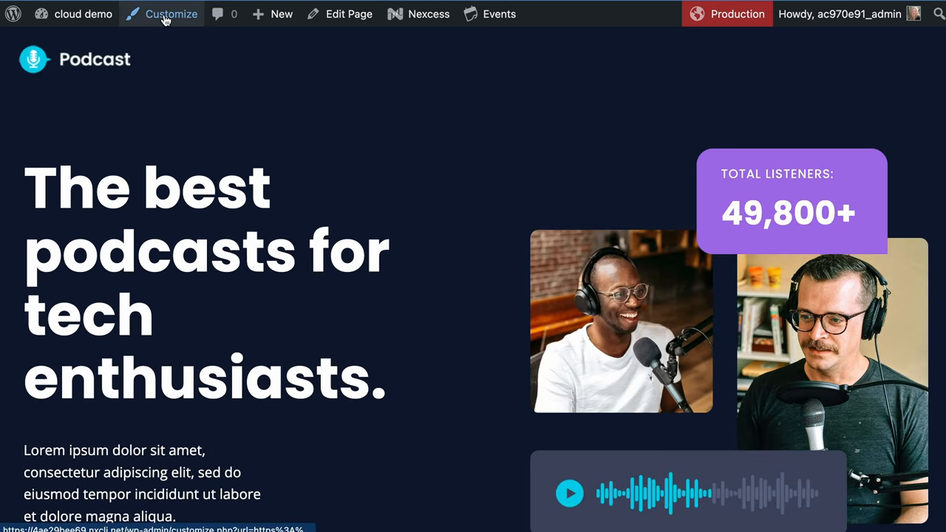
left_click(171, 13)
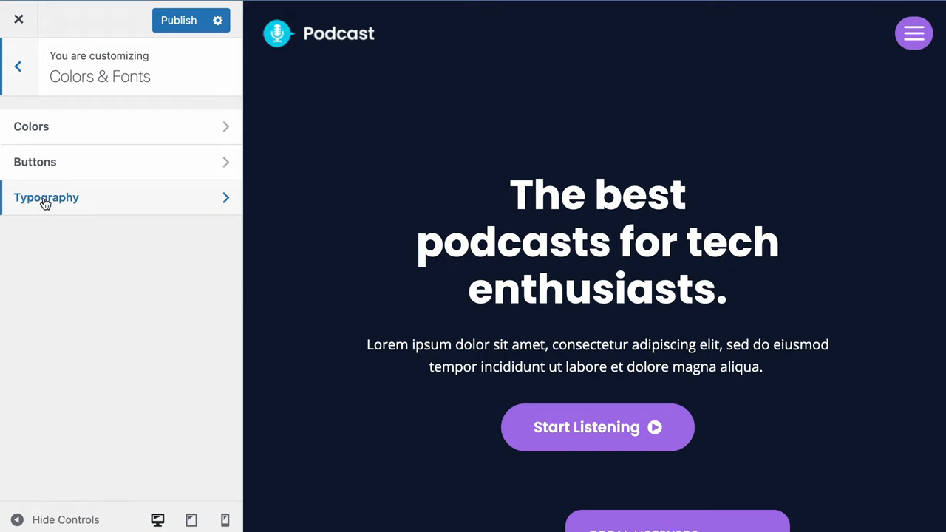
mouse_move(152, 206)
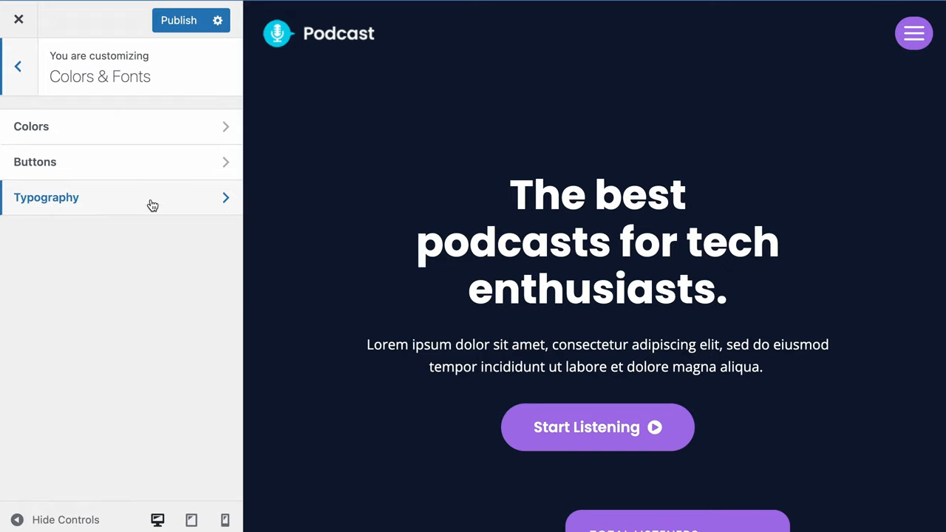
left_click(31, 126)
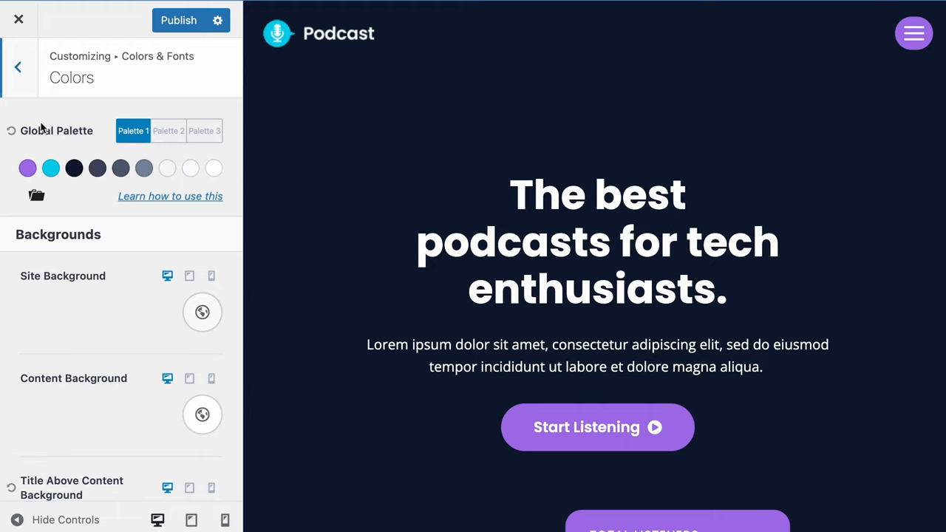
mouse_move(195, 224)
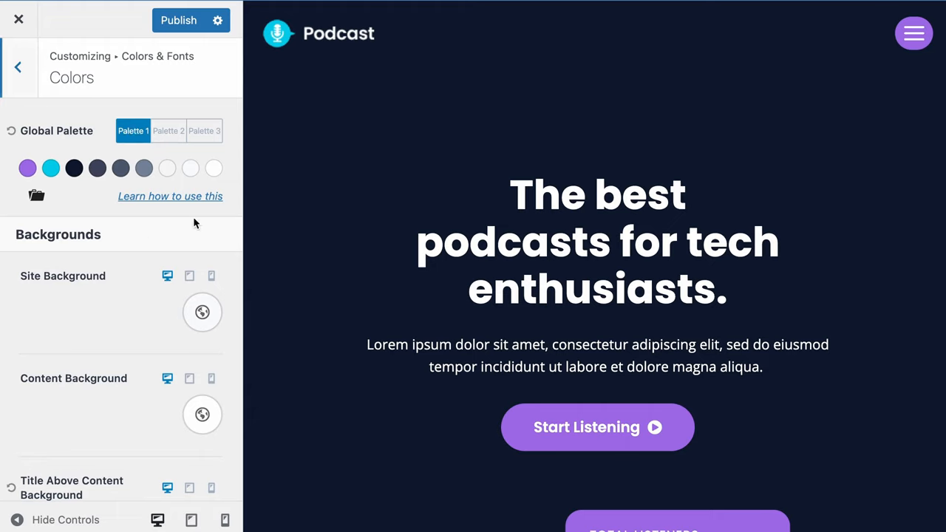
mouse_move(96, 203)
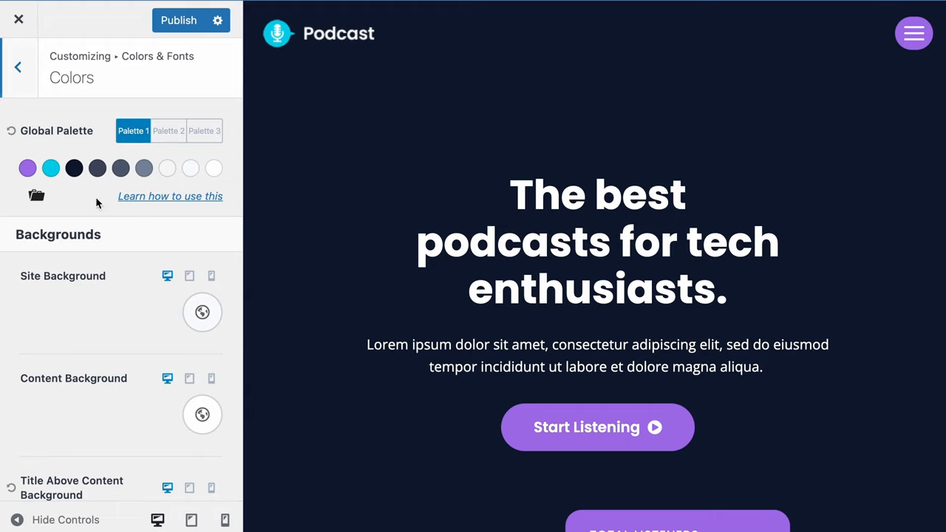
mouse_move(28, 168)
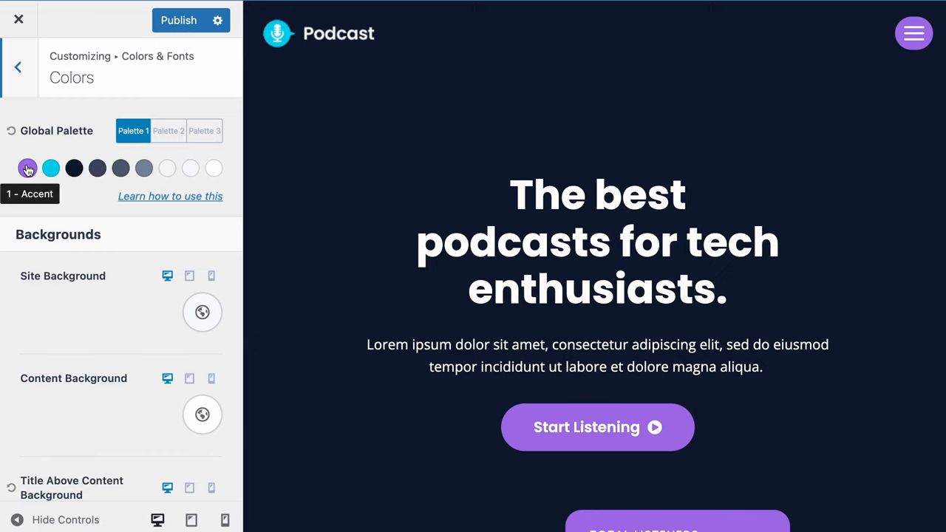
mouse_move(214, 167)
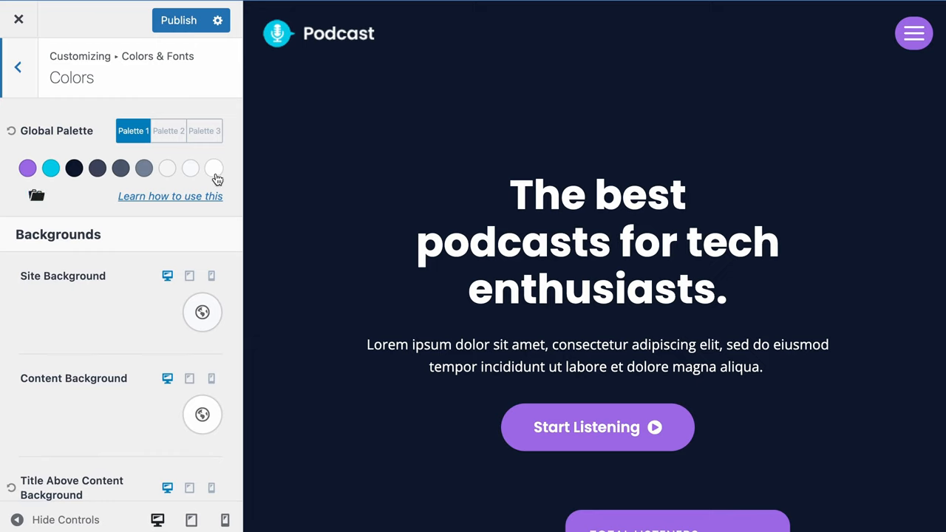
mouse_move(214, 168)
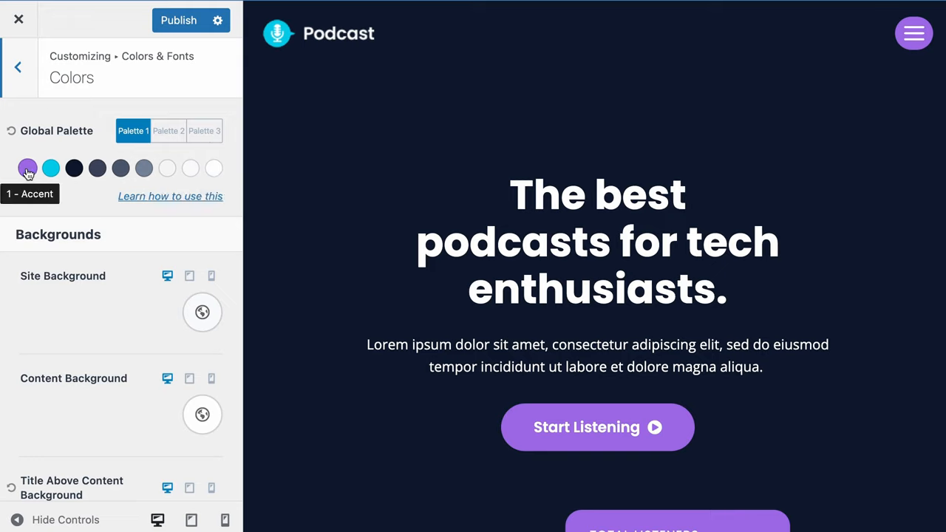
left_click(28, 168)
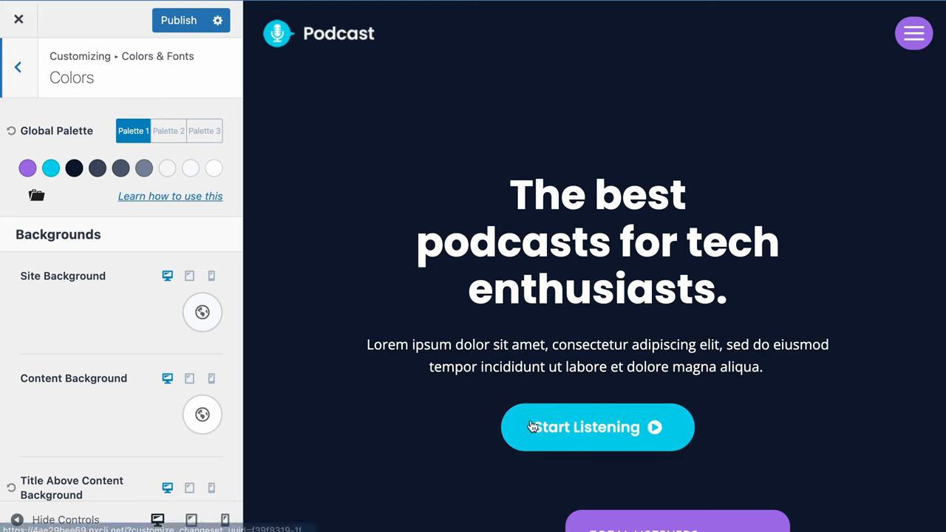
mouse_move(623, 443)
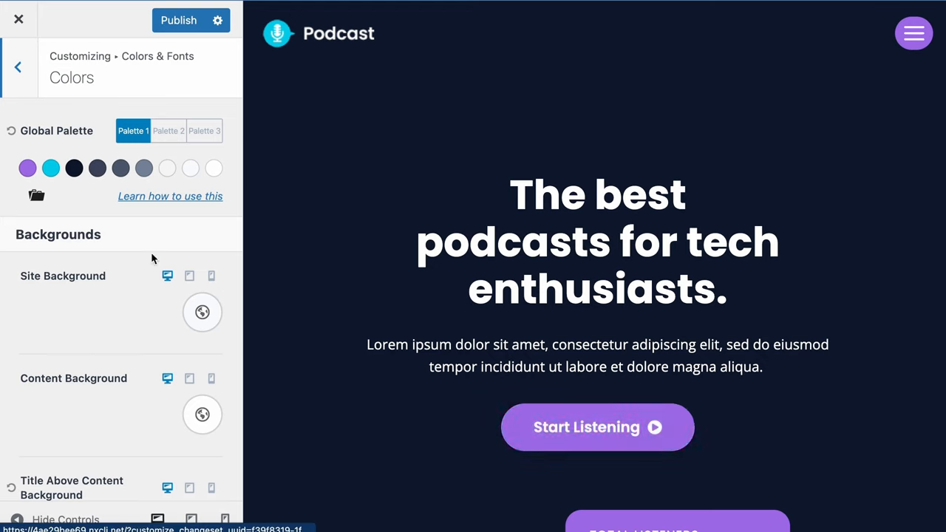
mouse_move(50, 168)
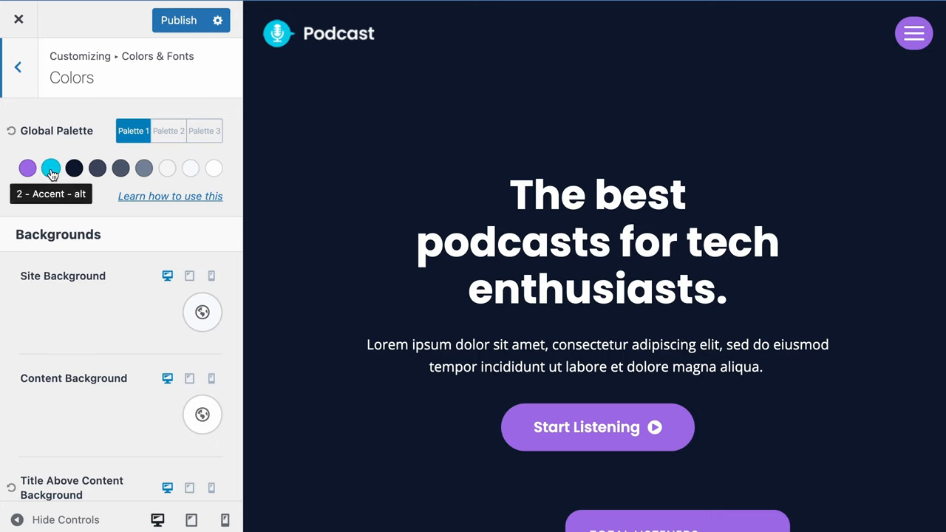
mouse_move(74, 168)
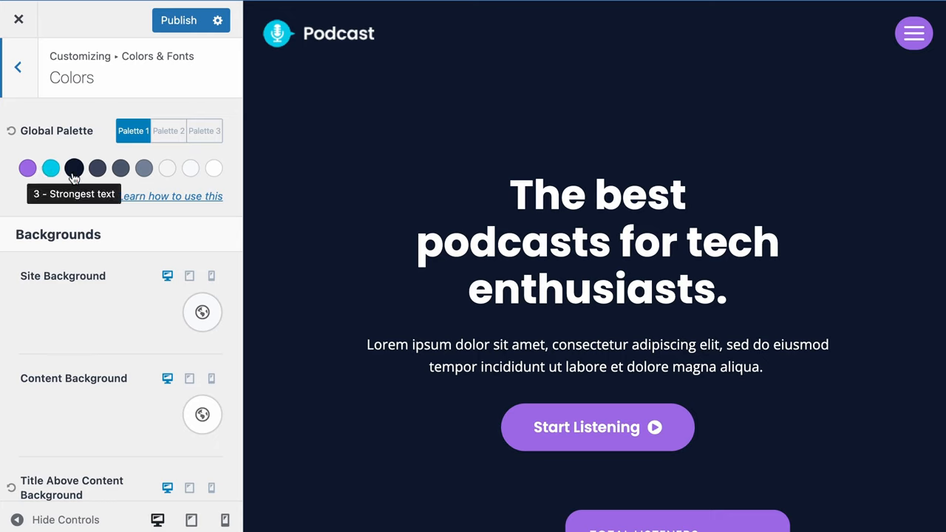
mouse_move(167, 169)
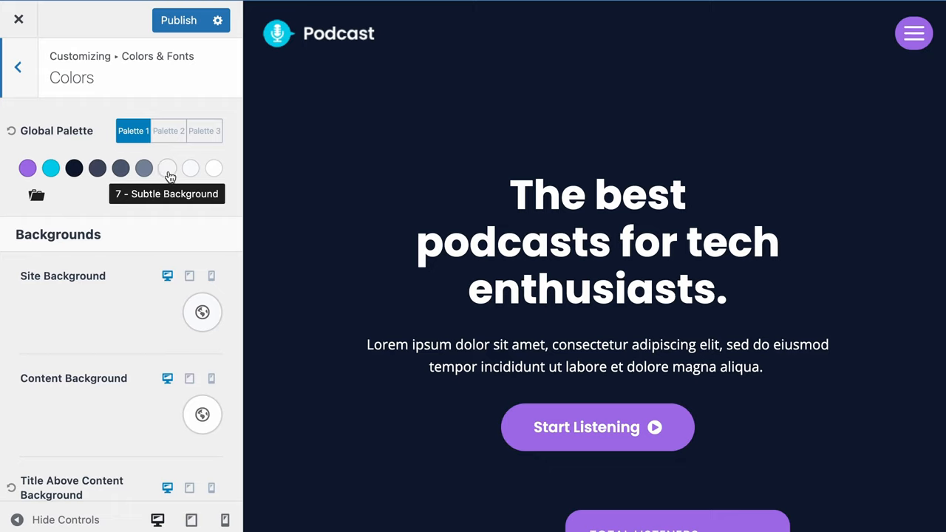
mouse_move(190, 169)
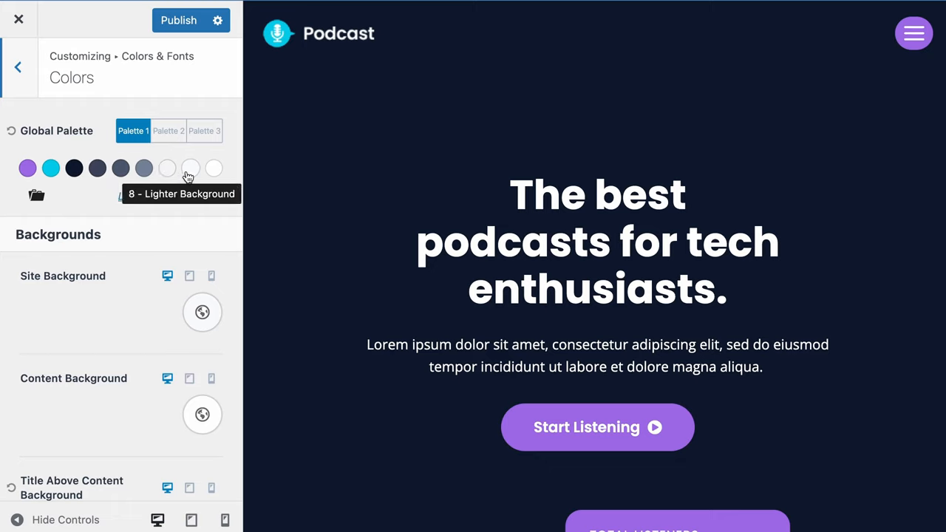